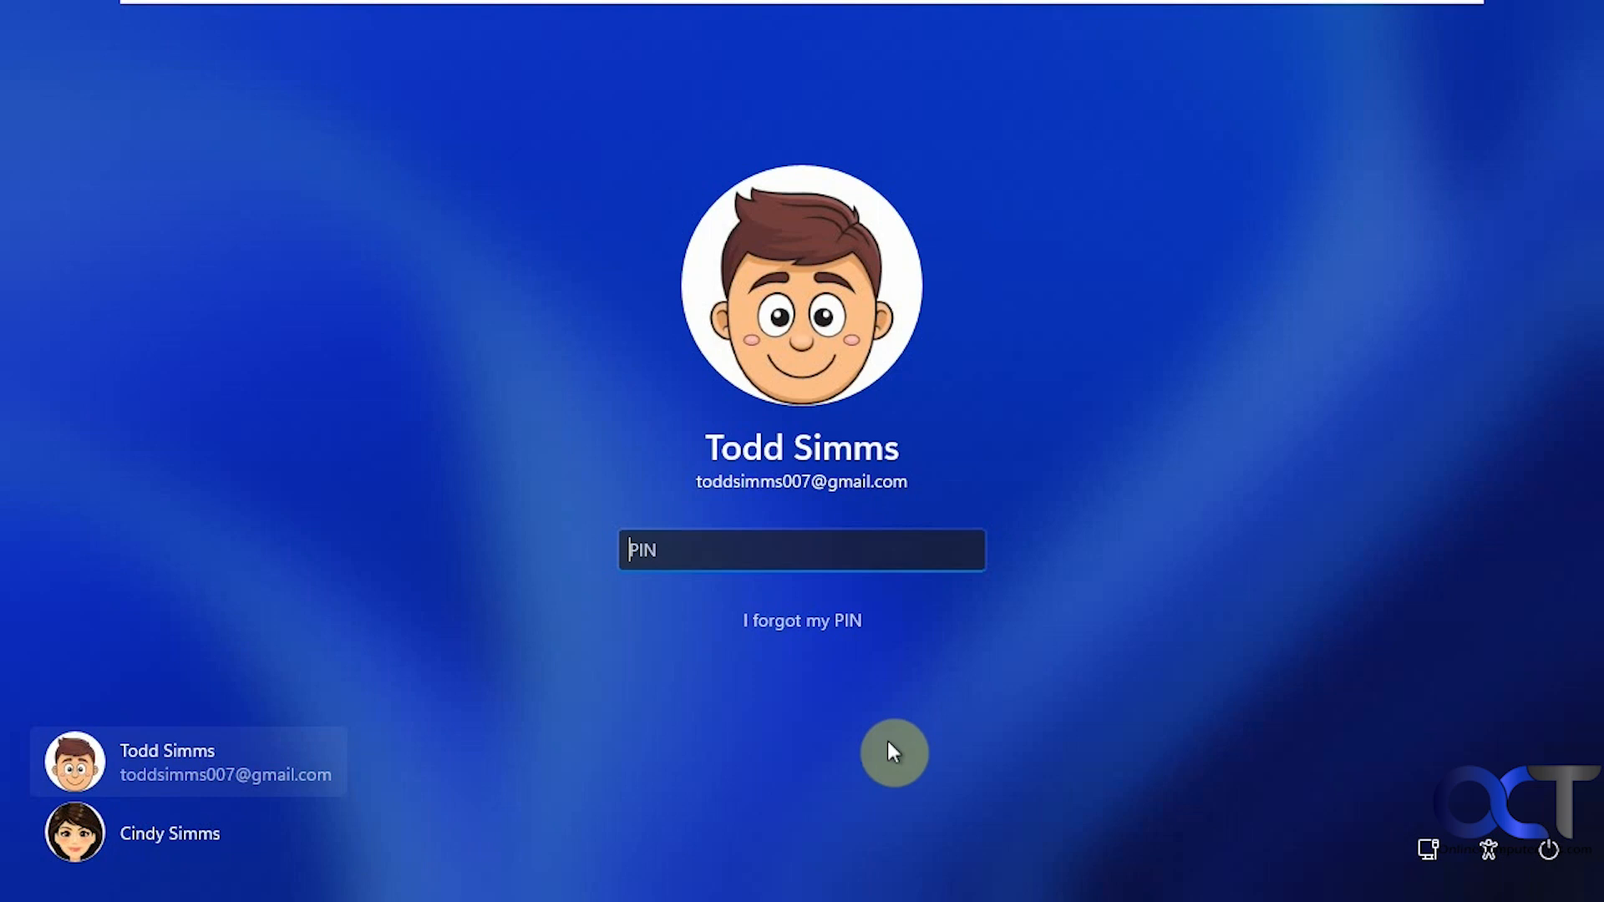
mouse_move(908, 489)
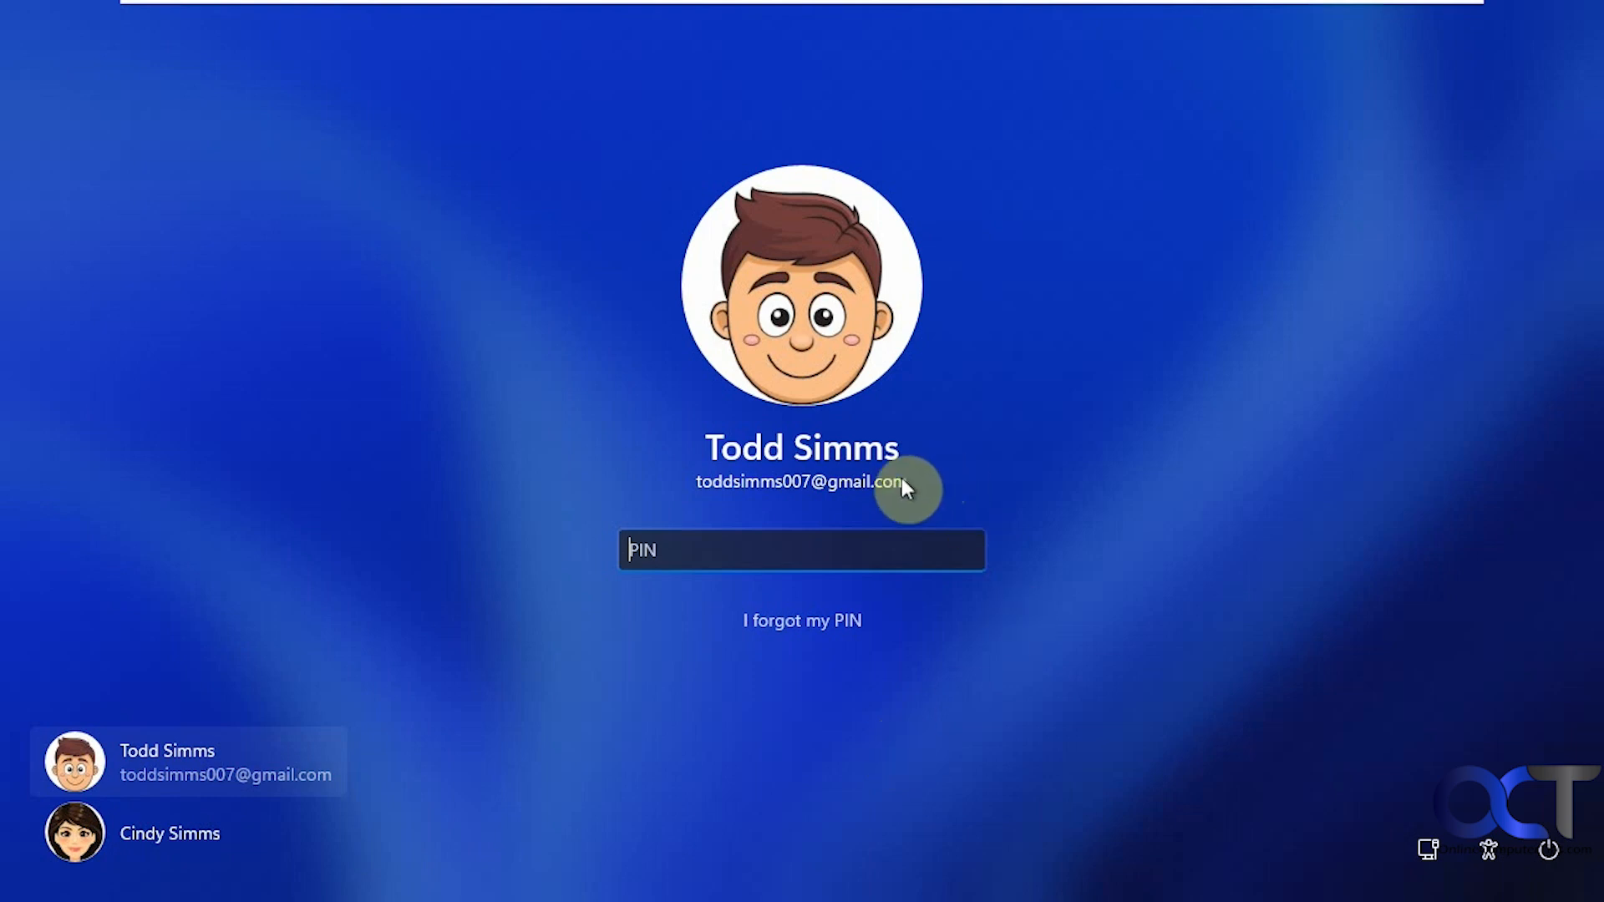
mouse_move(1087, 509)
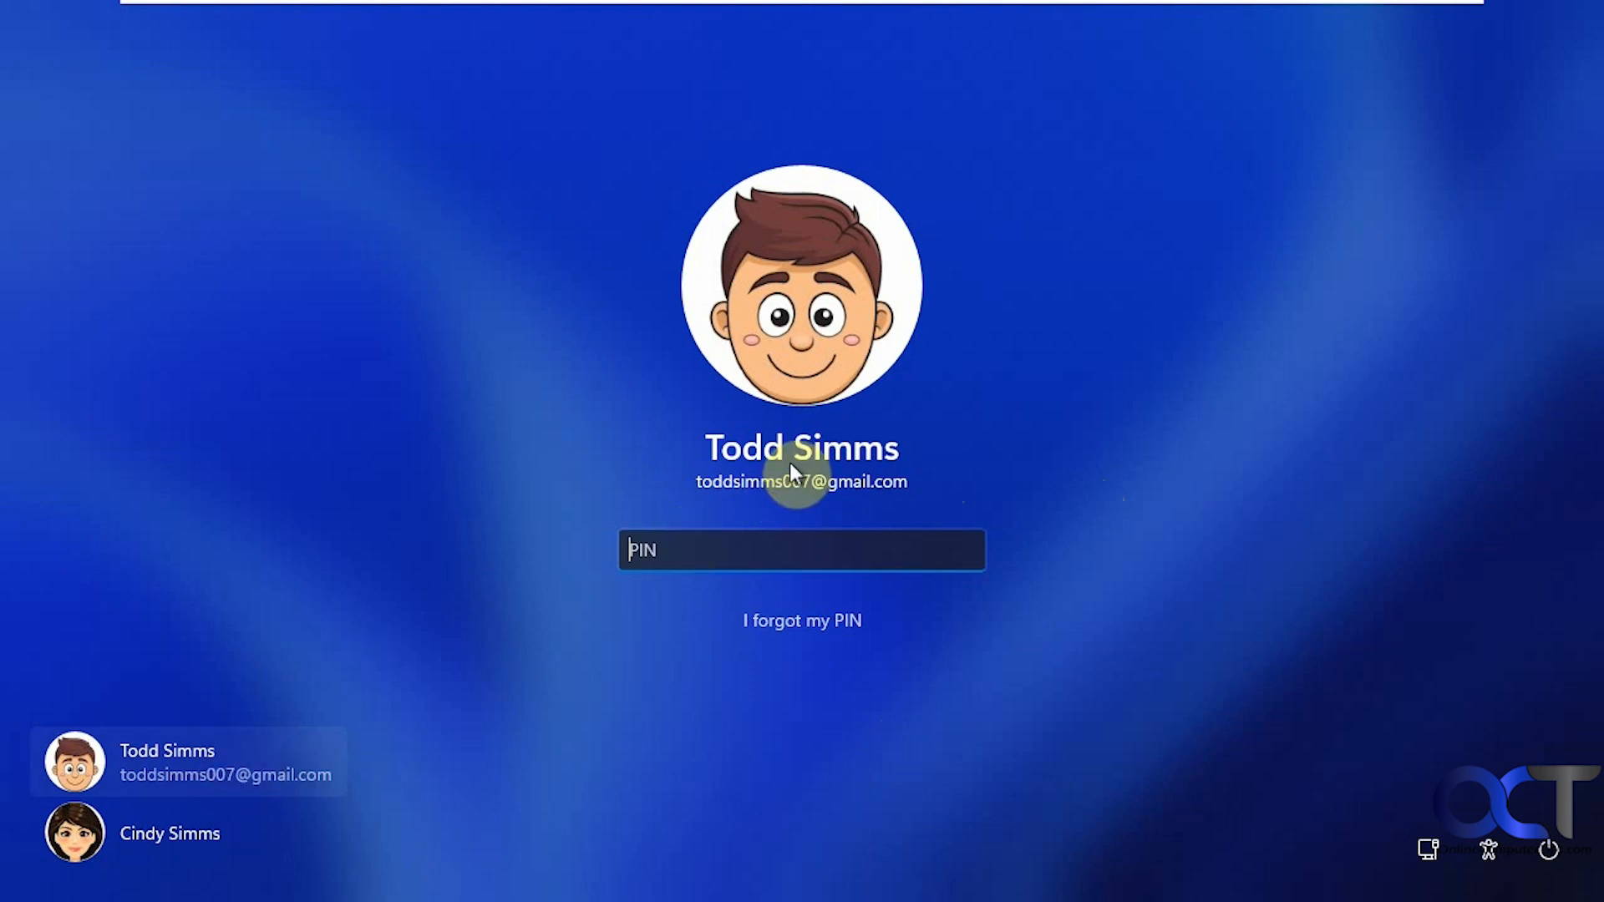
Sign in from the PIN box on the sign-in screen to reach the desktop.
click(171, 857)
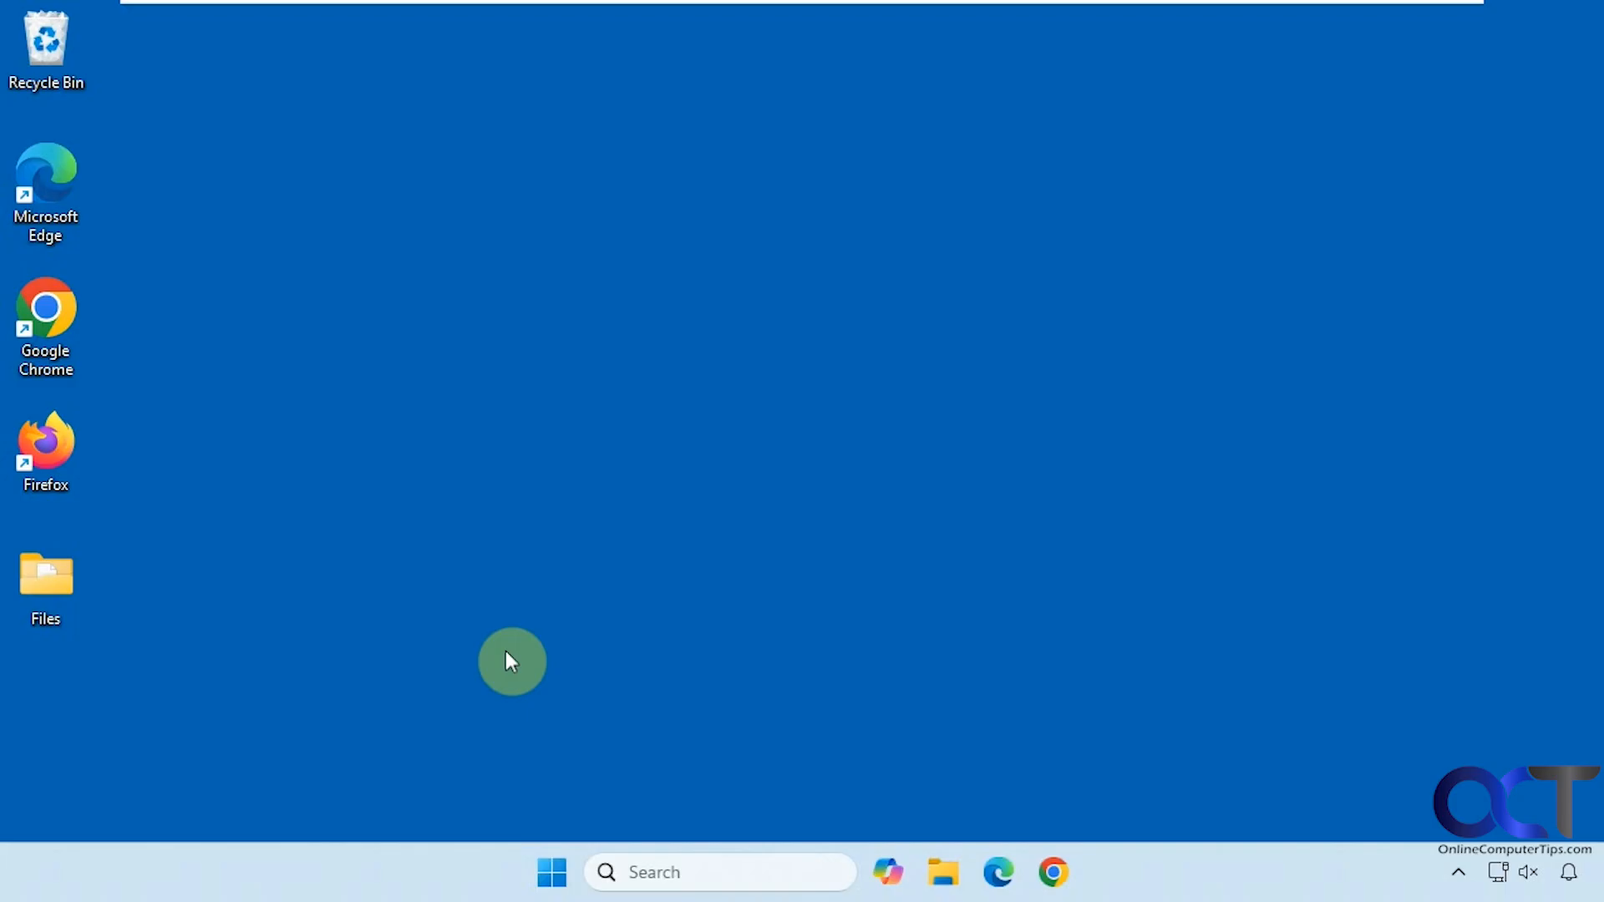
Go to Settings > Accounts > Sign-in options, scrolled down to Additional settings.
click(554, 873)
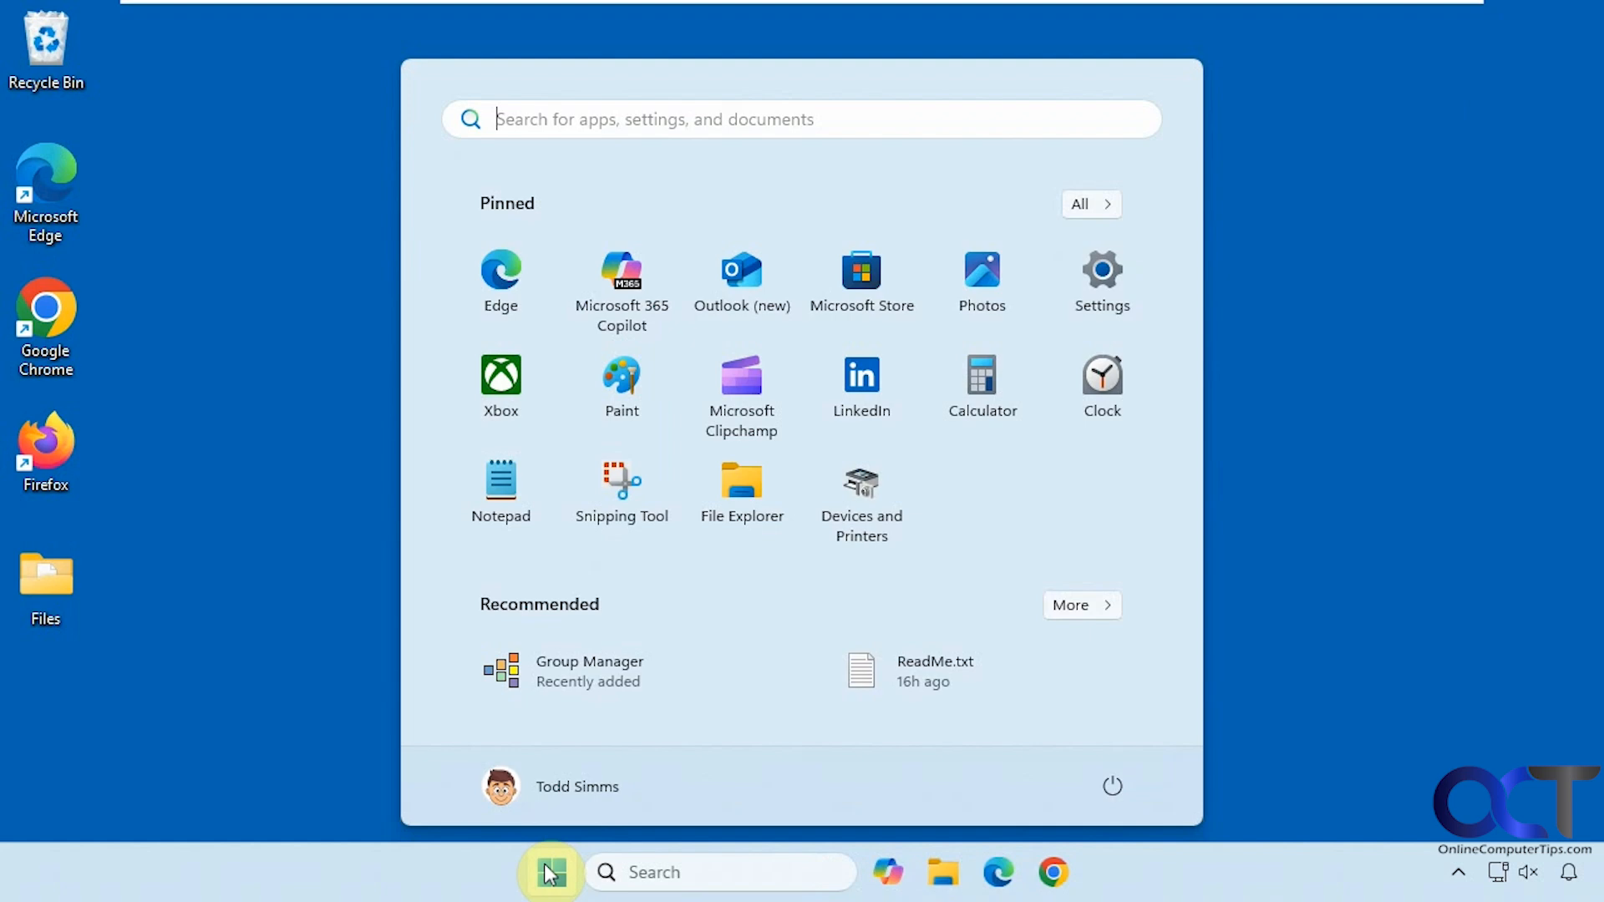
click(1101, 267)
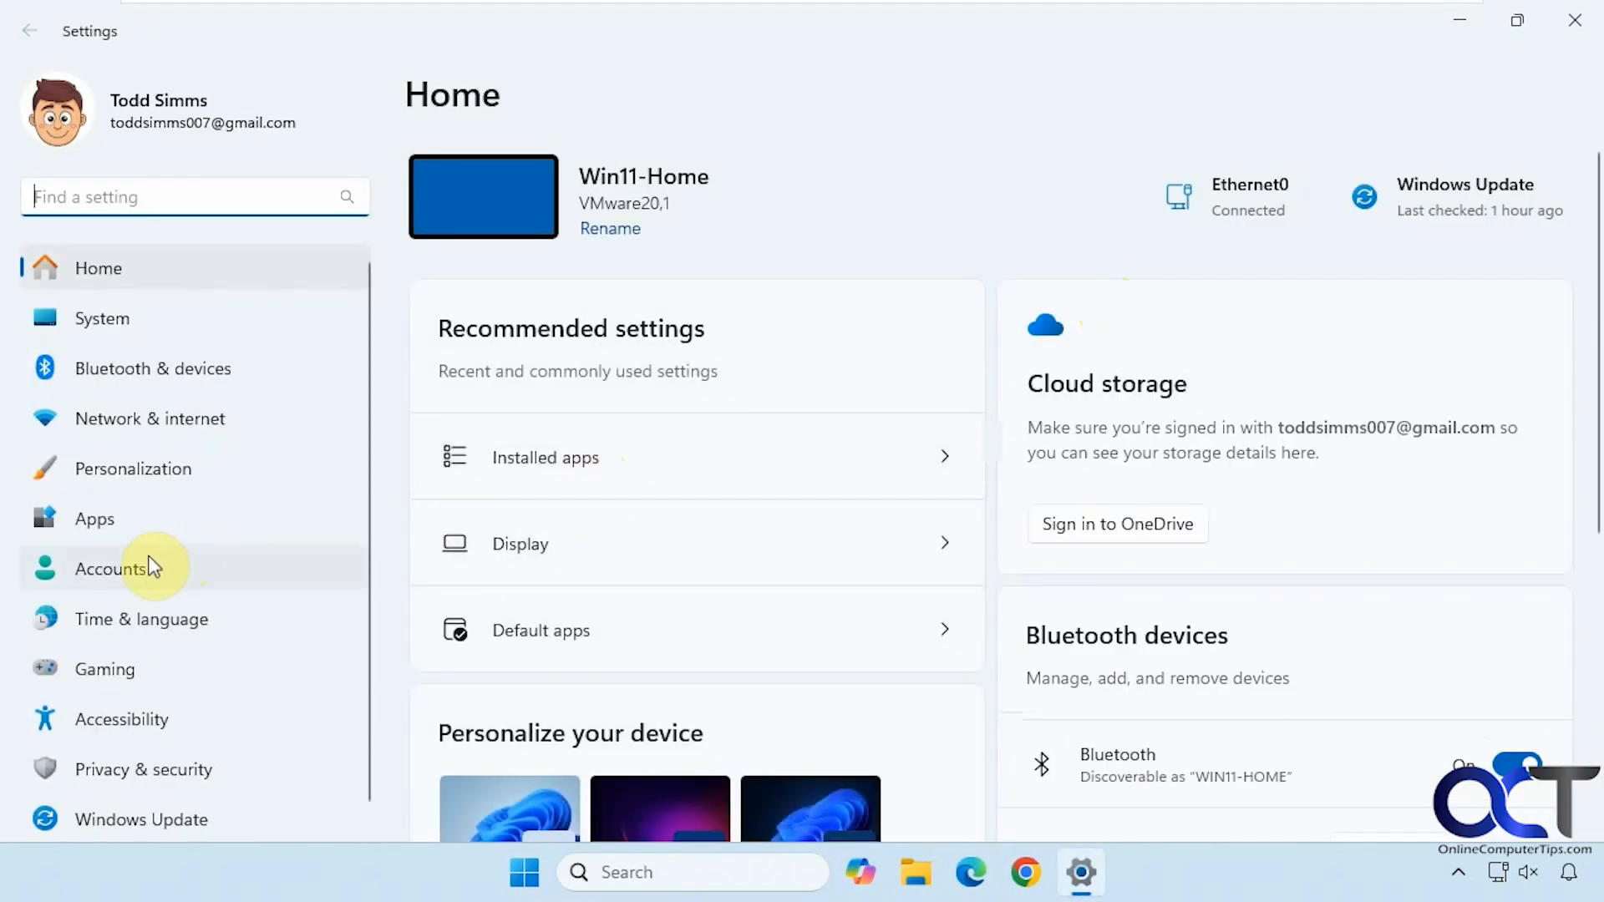
click(111, 569)
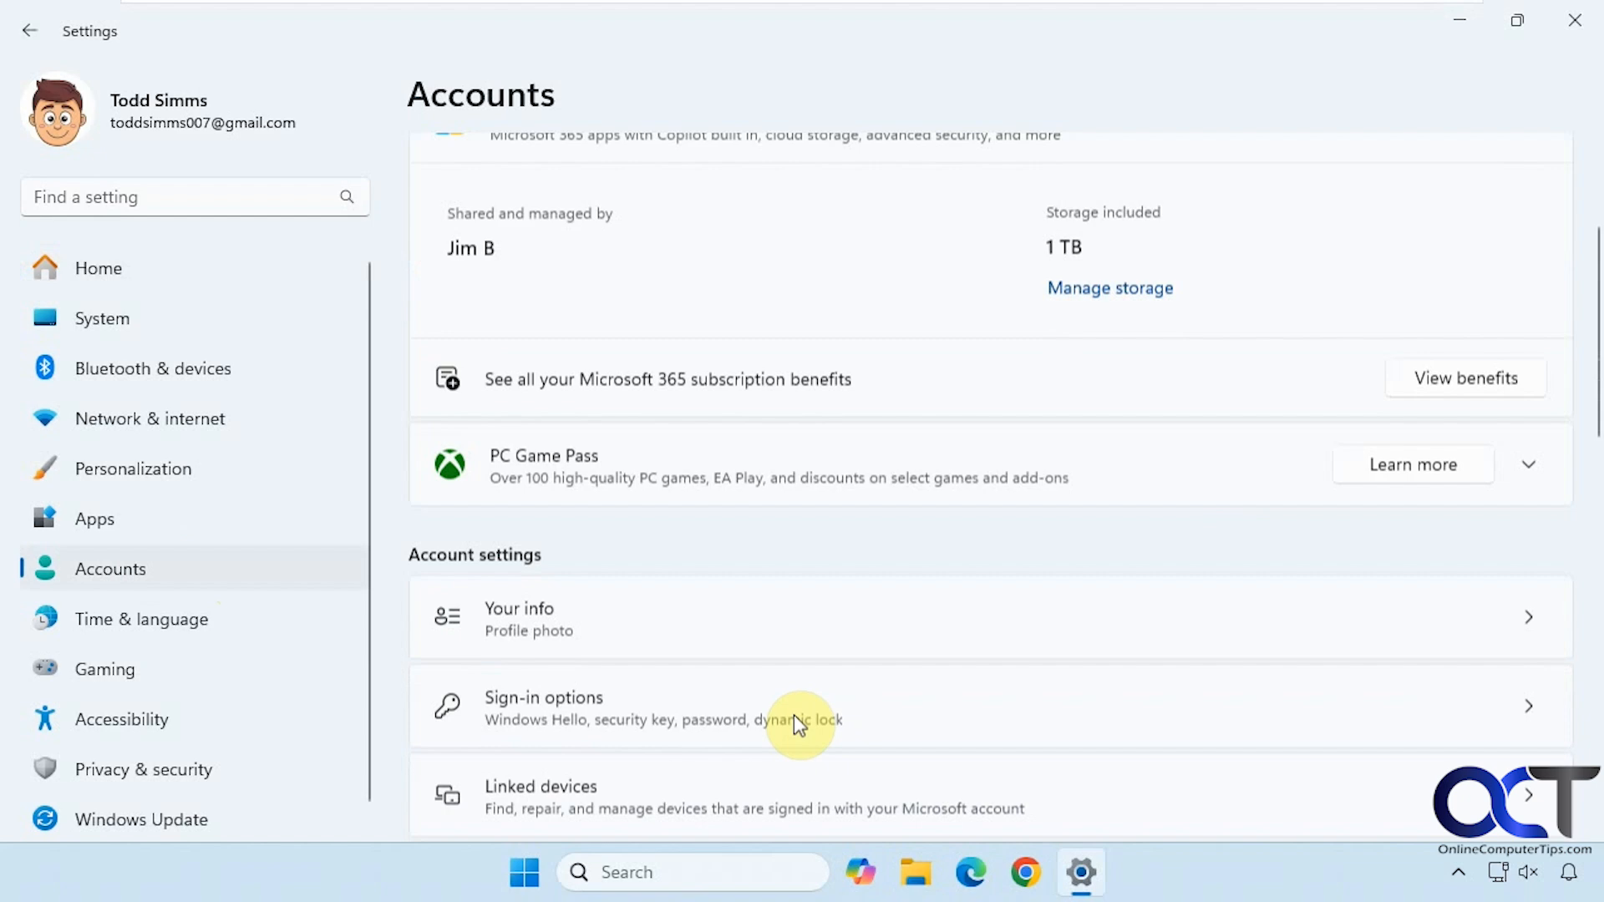
scroll(down, 3)
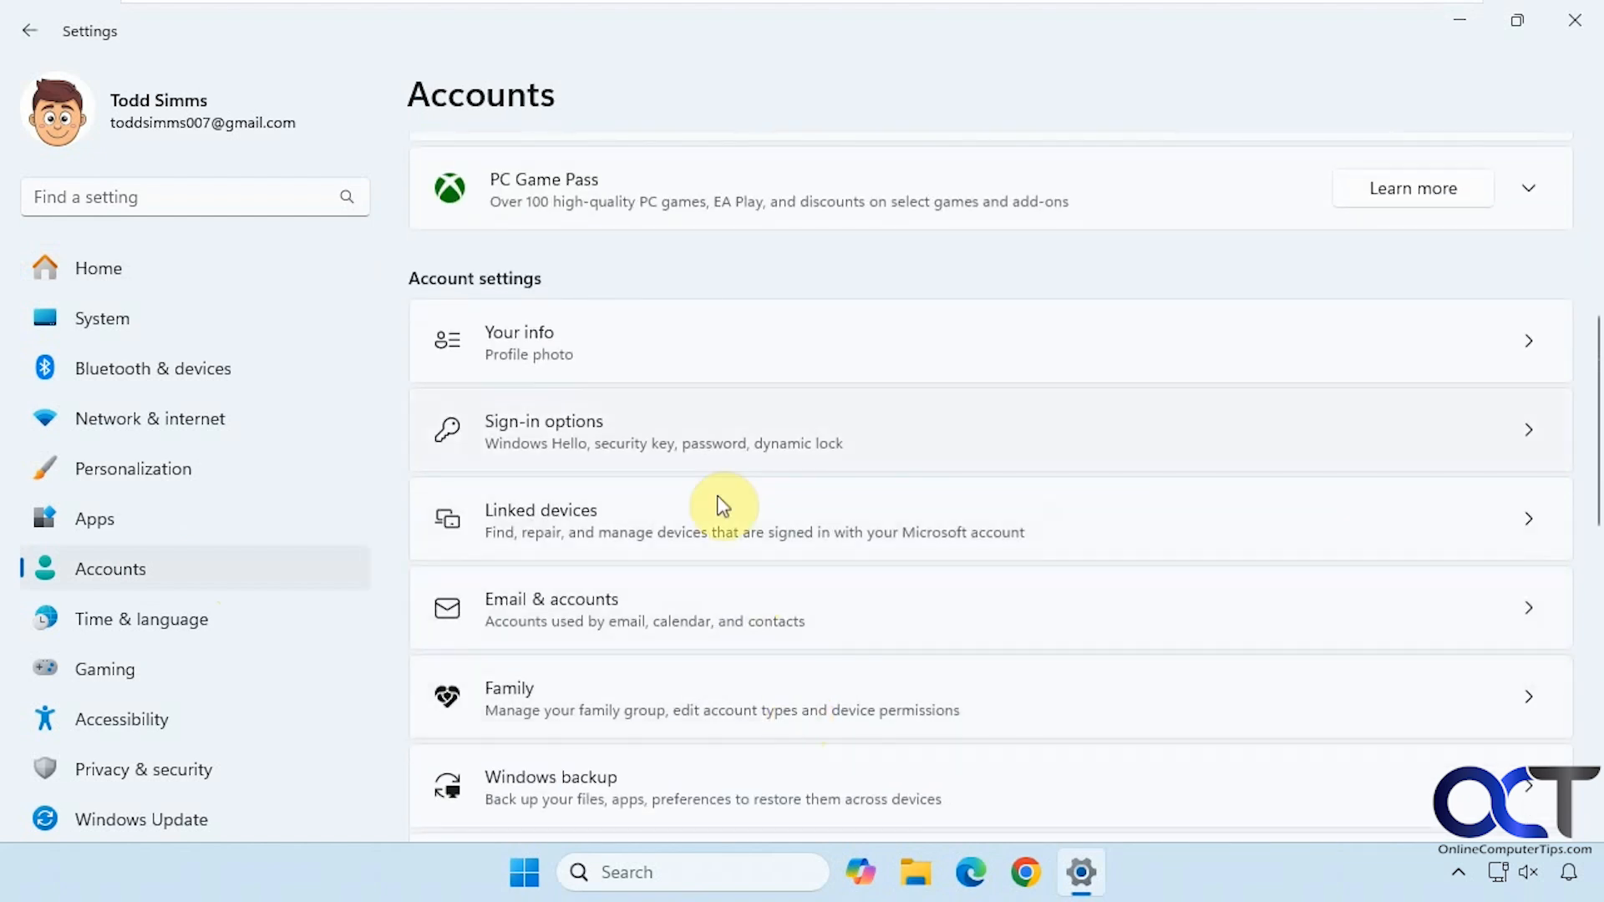
click(543, 430)
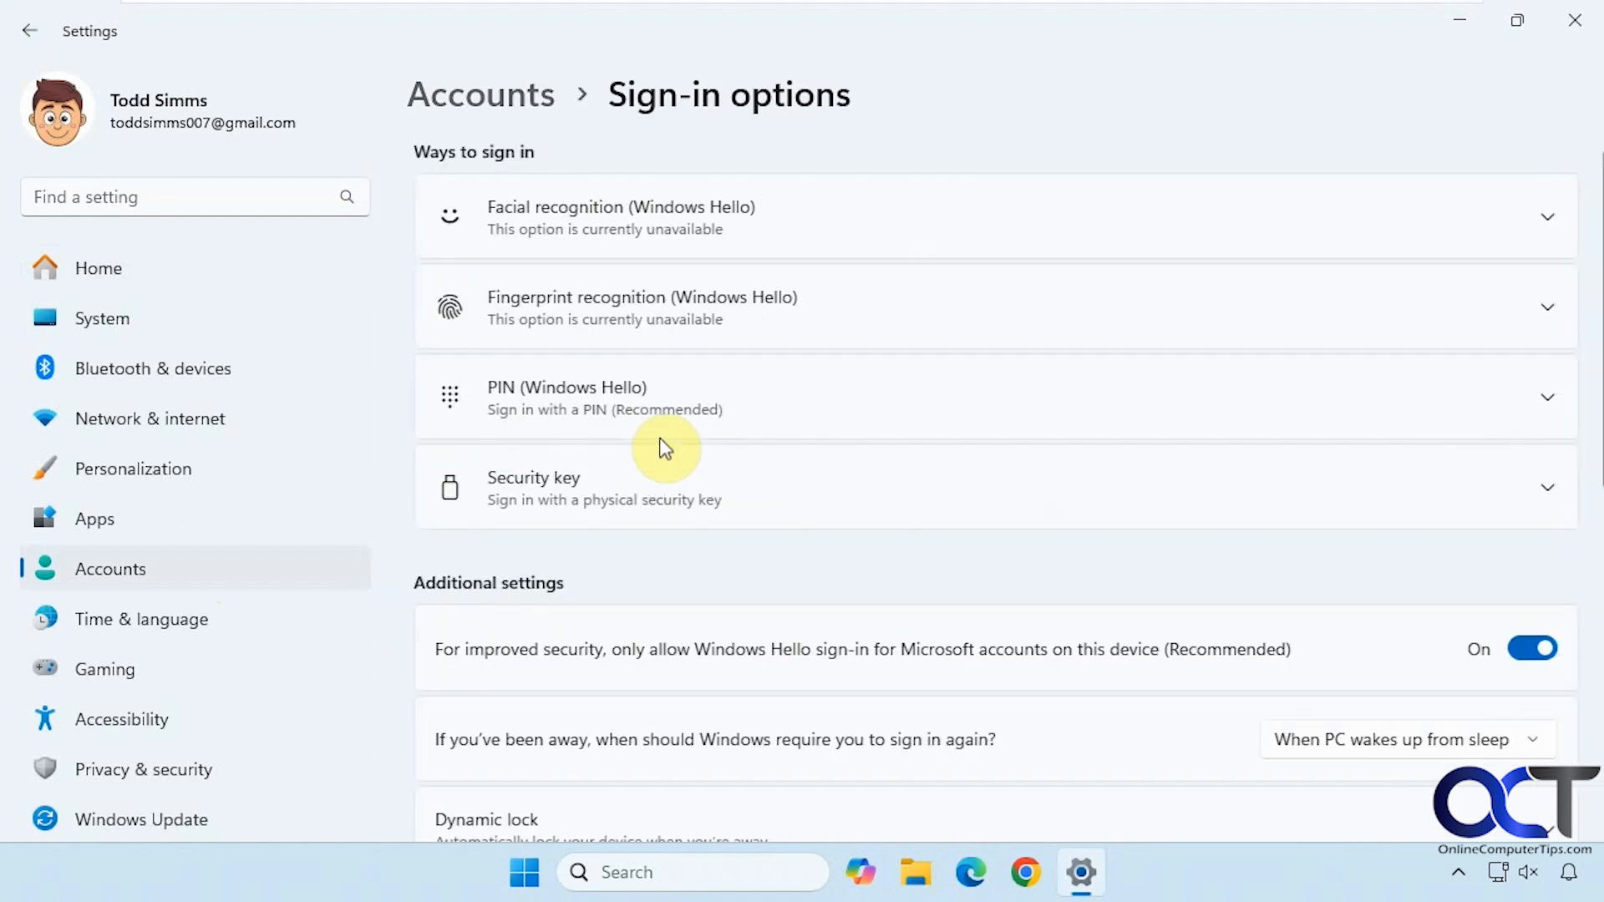
scroll(down, 3)
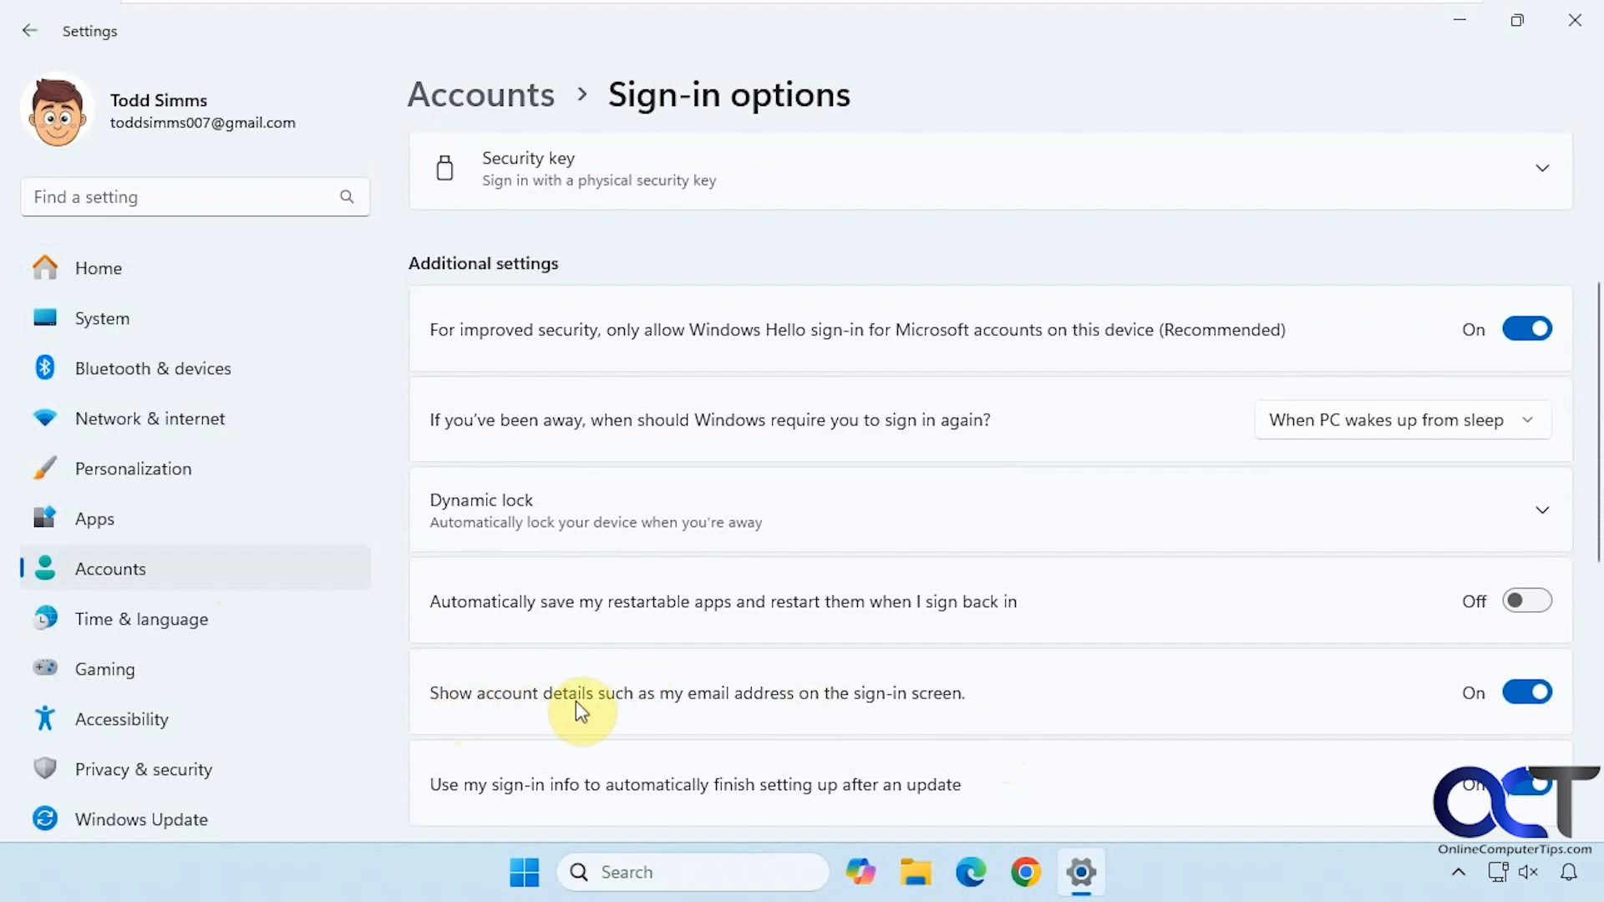
mouse_move(833, 713)
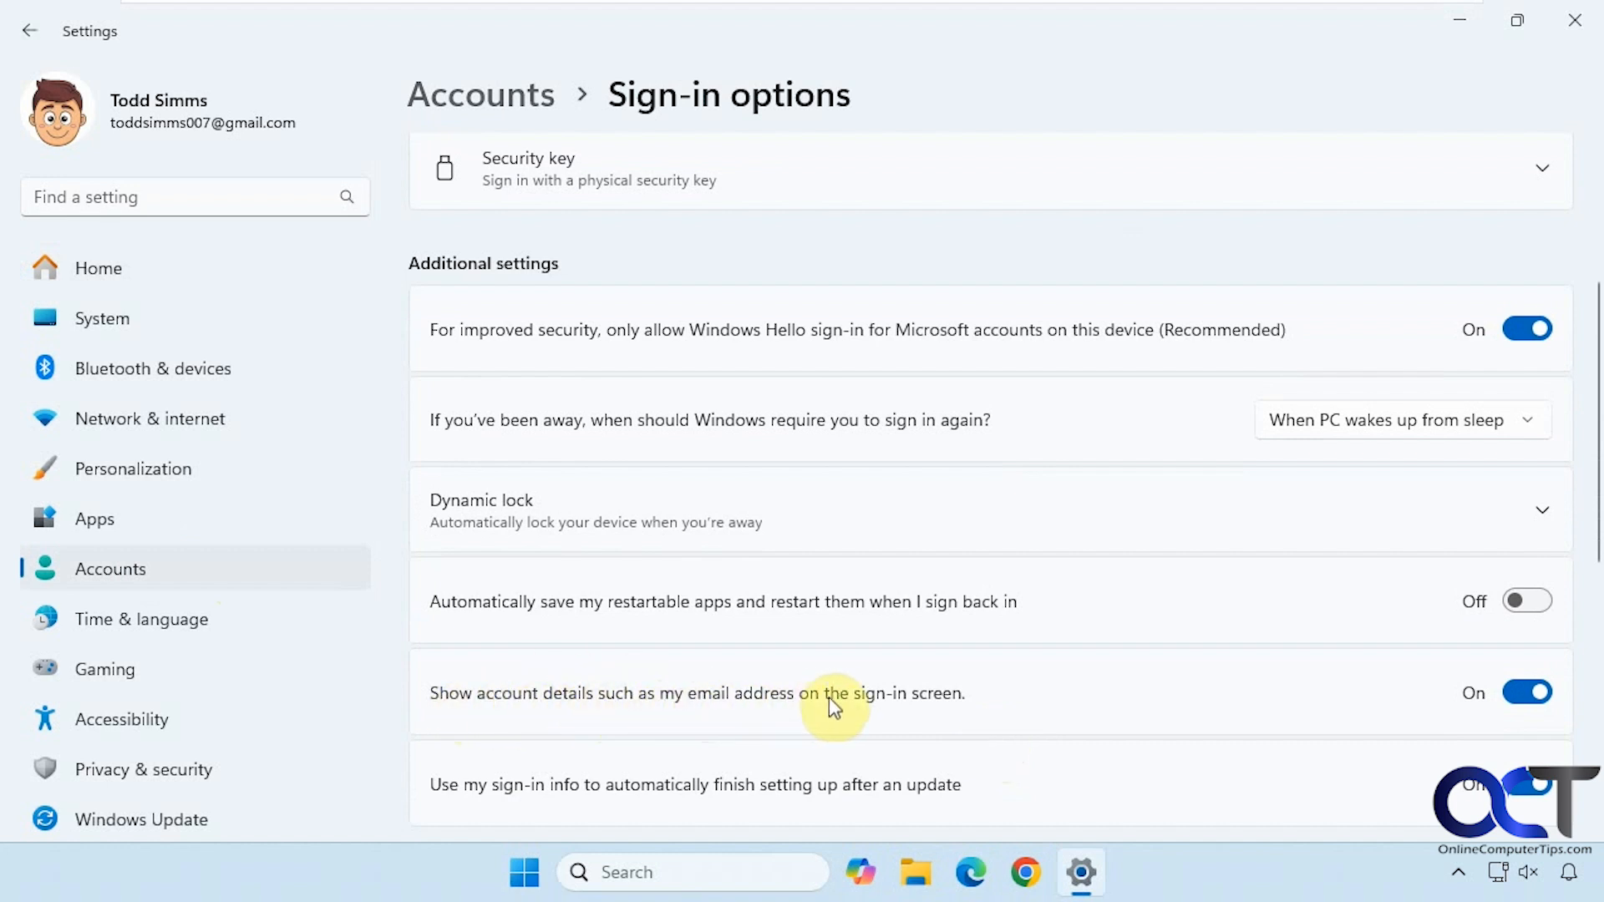
Turn off 'Show account details' on the sign-in screen, then lock the PC and sign back in.
click(1527, 692)
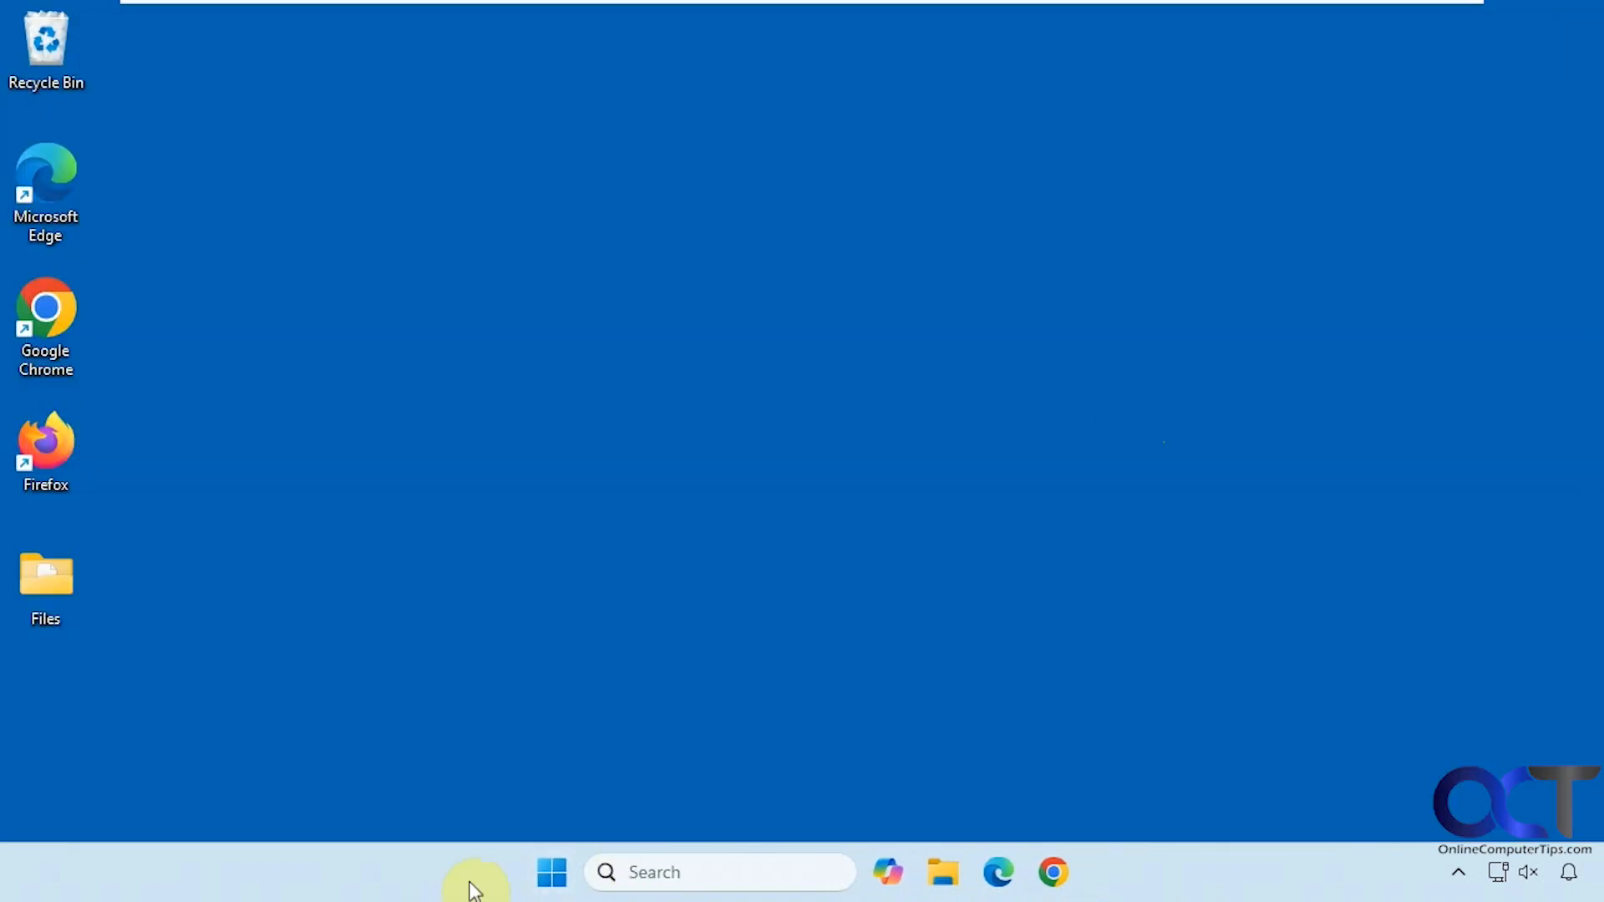
click(550, 895)
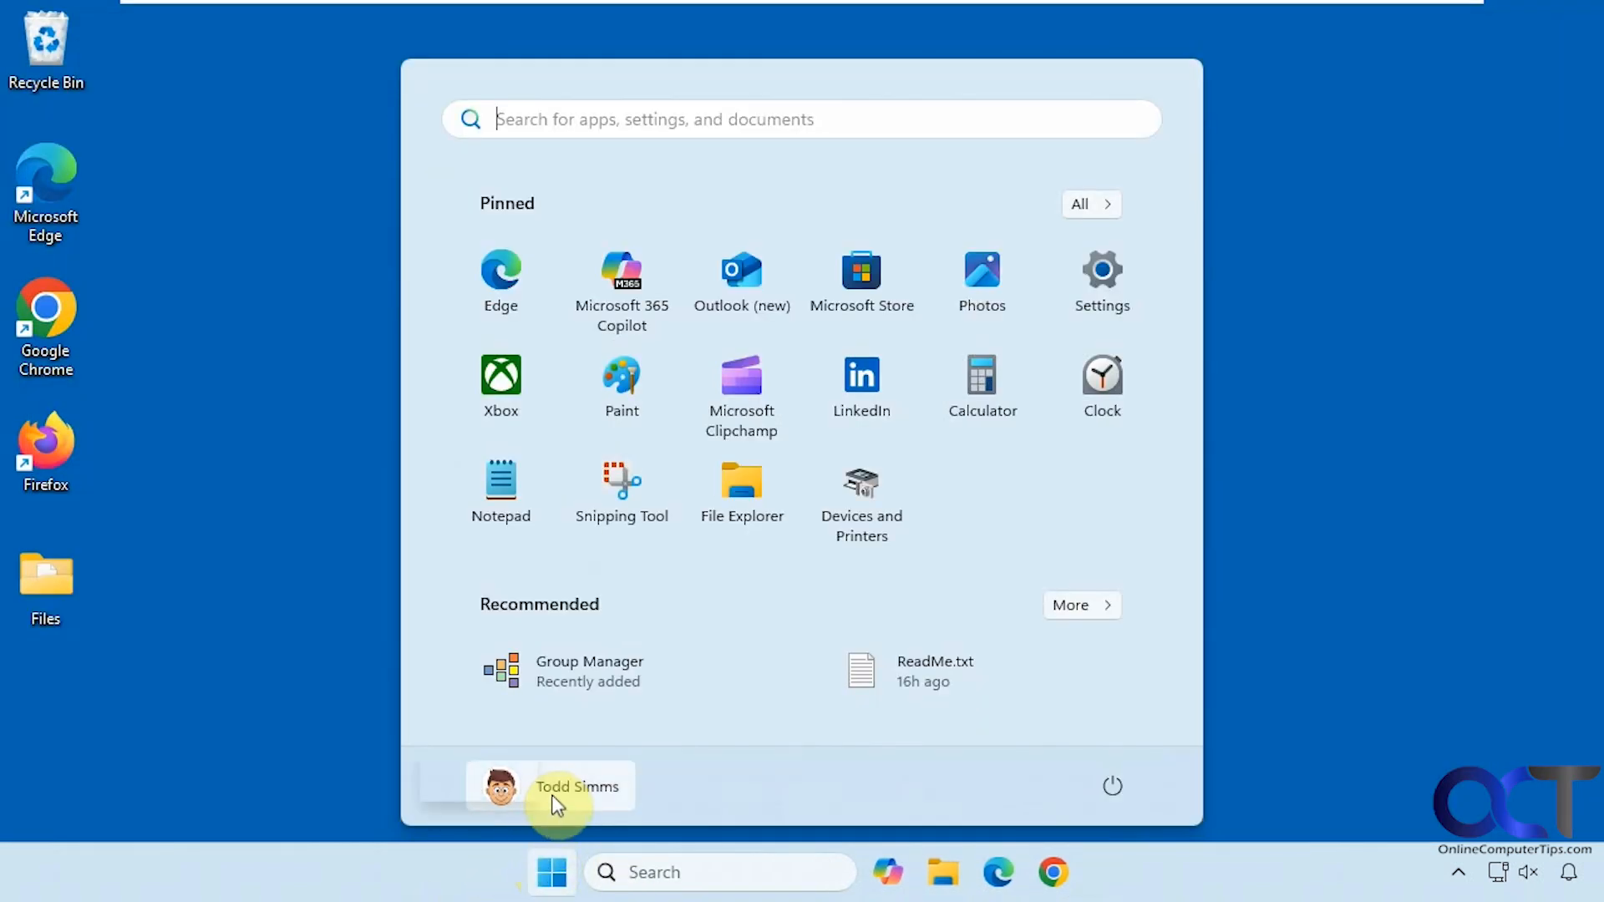
click(577, 786)
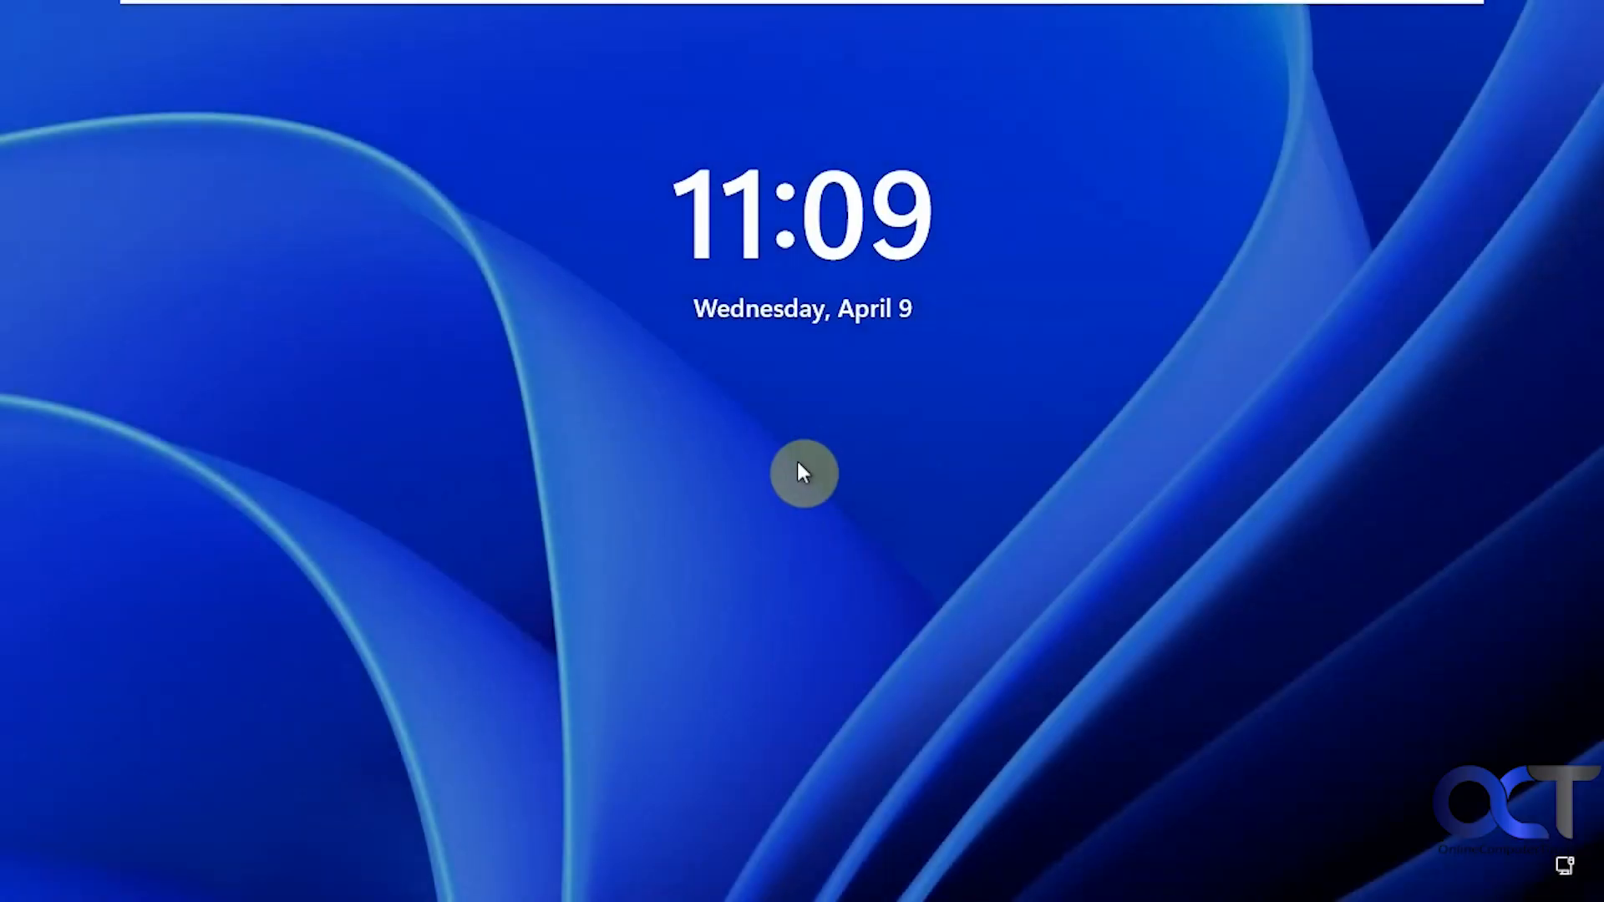
click(802, 472)
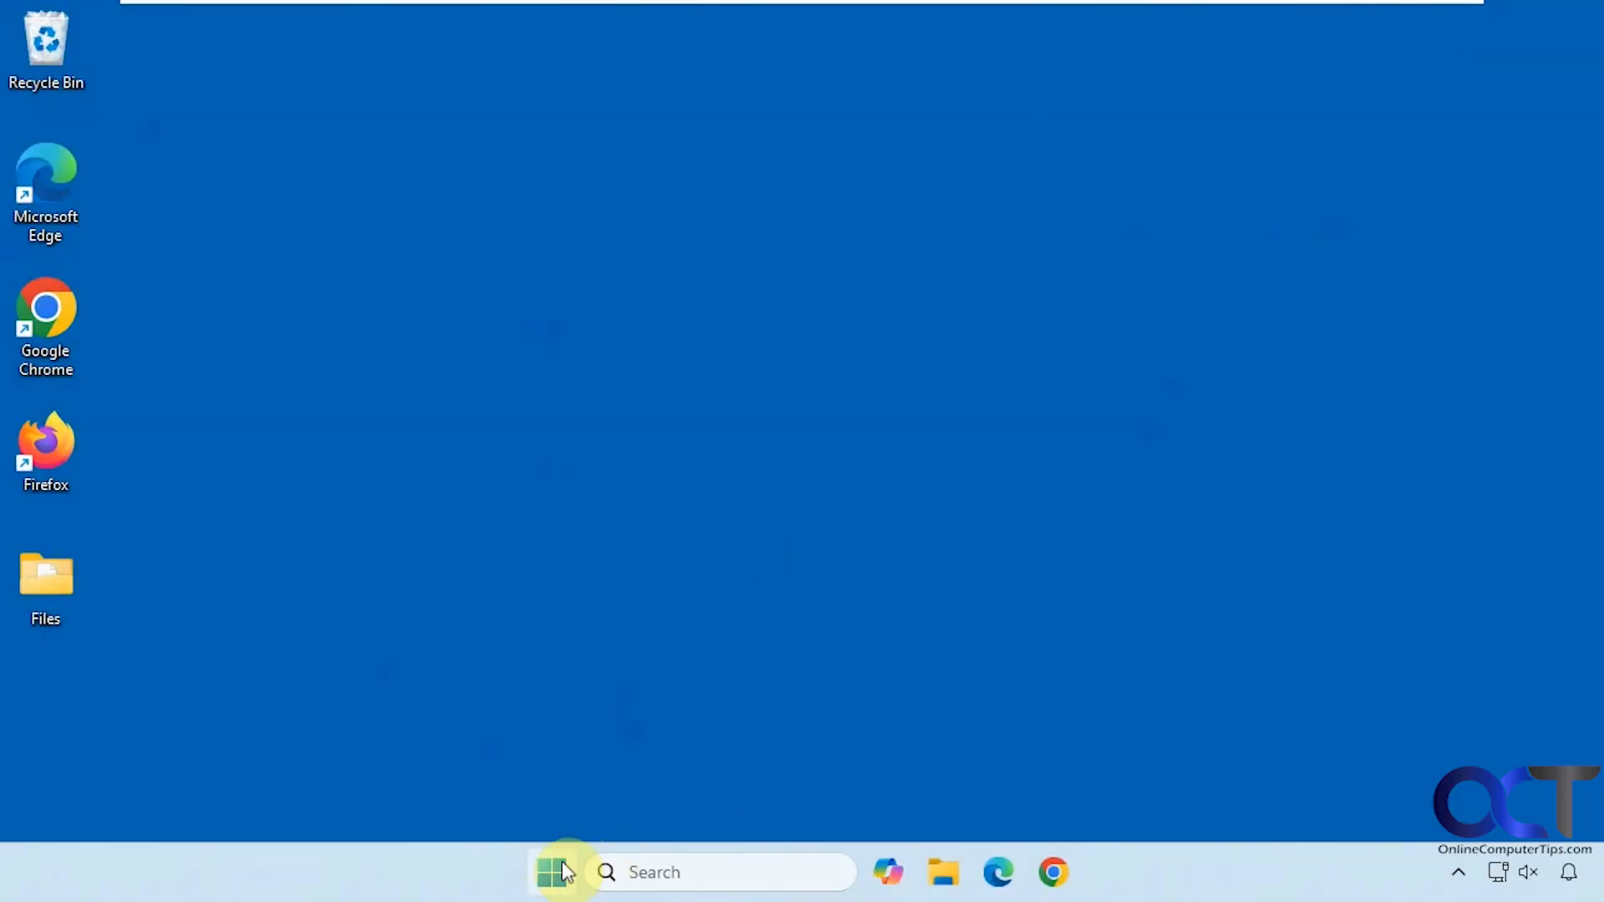
Return to Settings > Accounts and scroll down to check the 'Show account details' toggle reads Off.
click(551, 895)
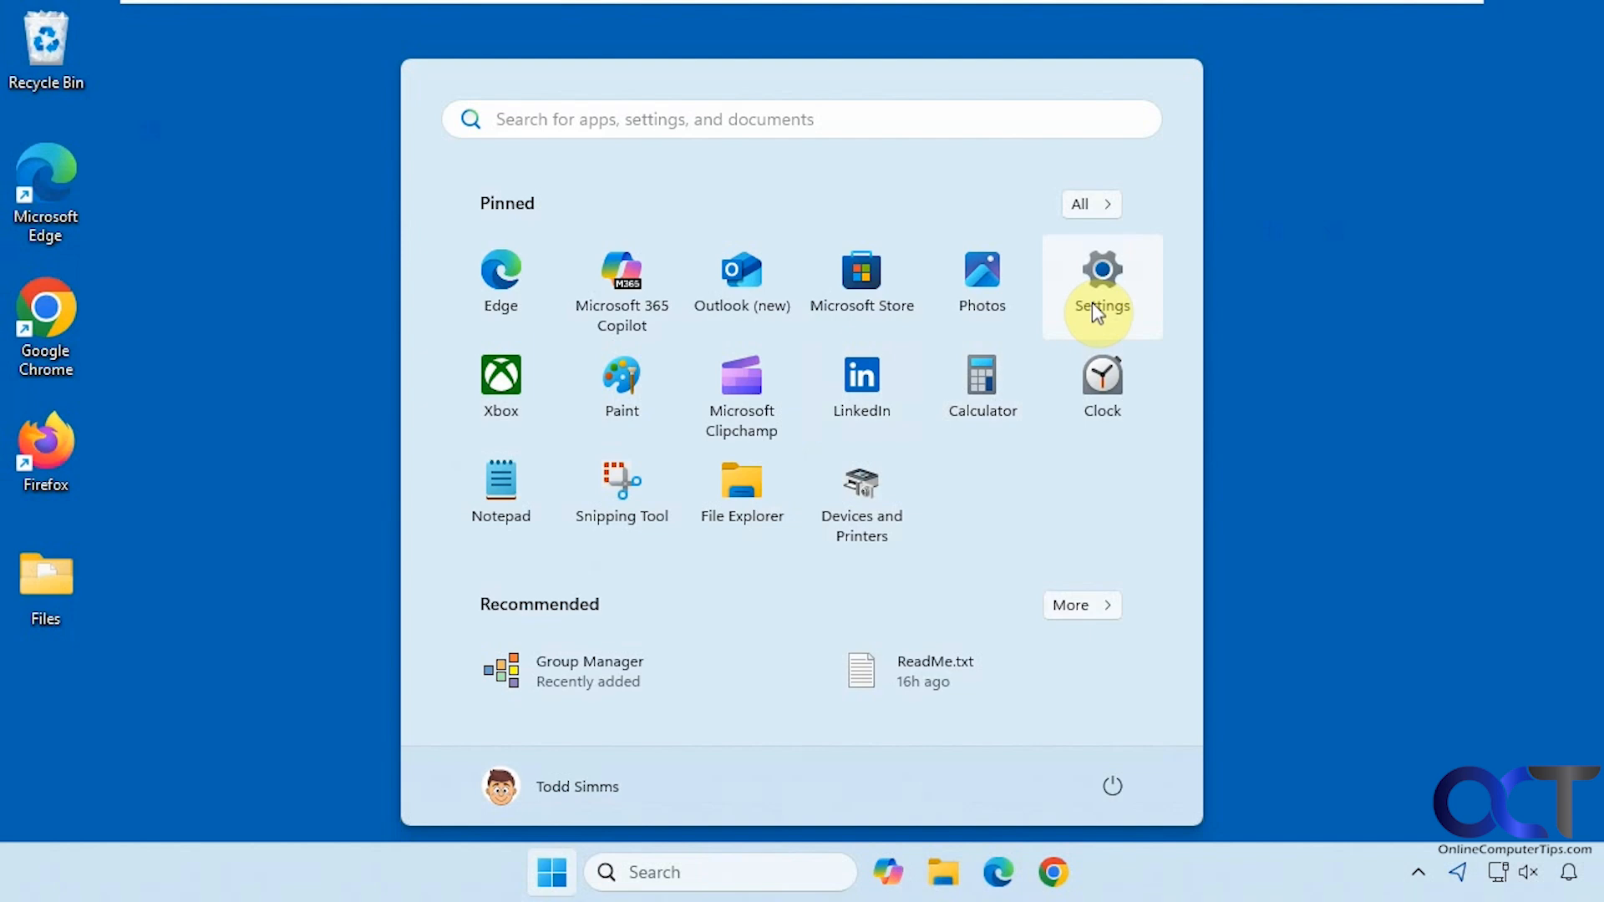
click(1102, 276)
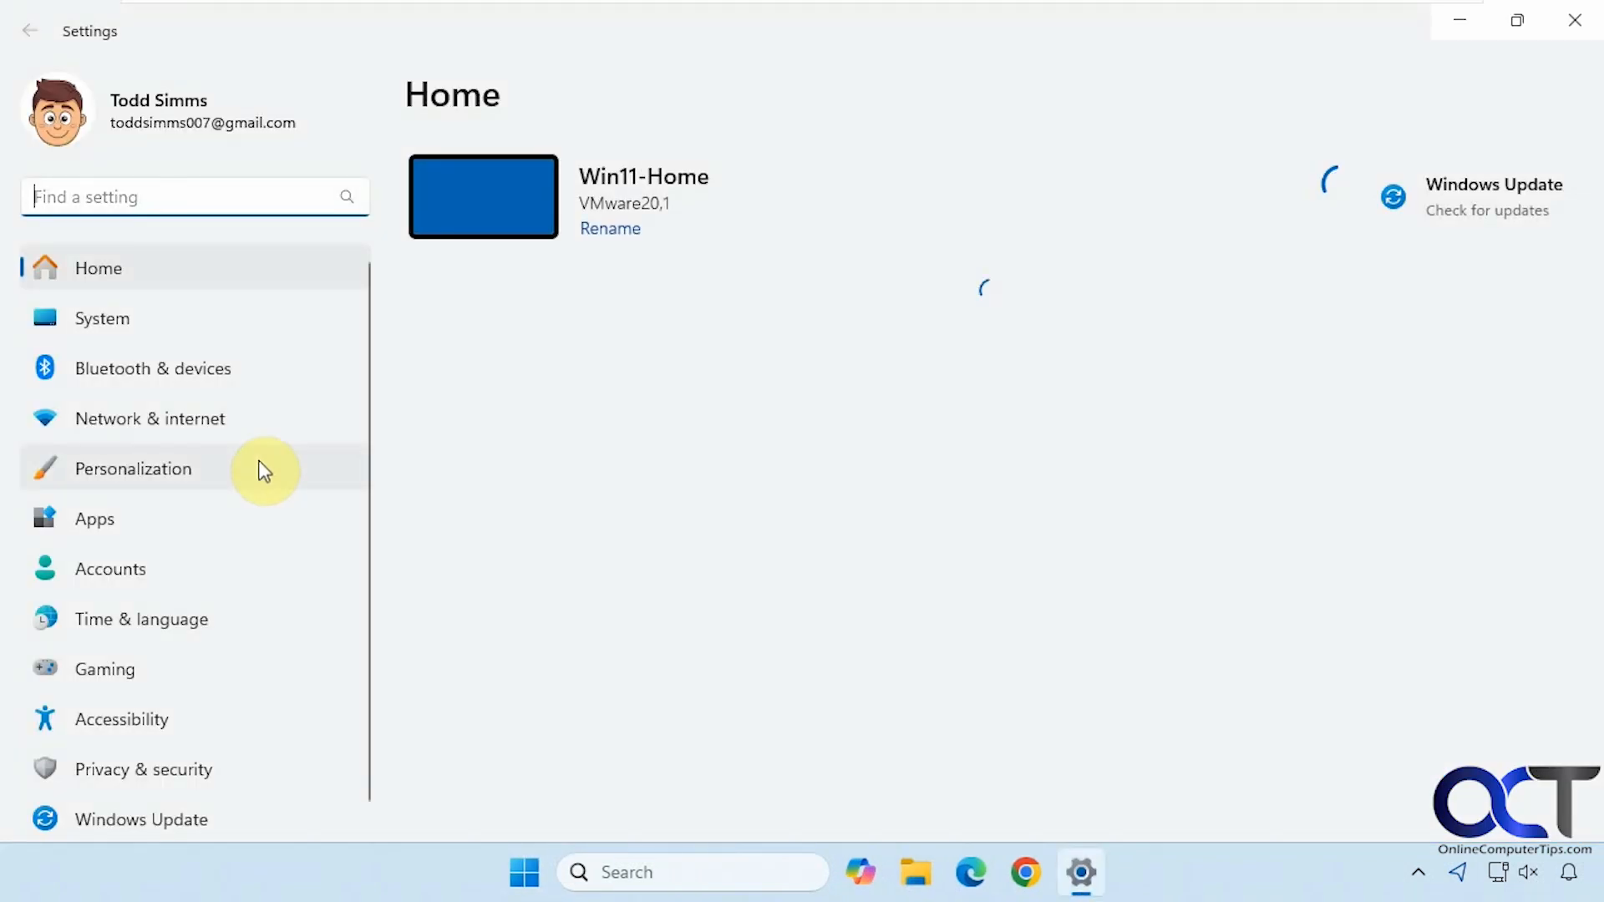
click(110, 569)
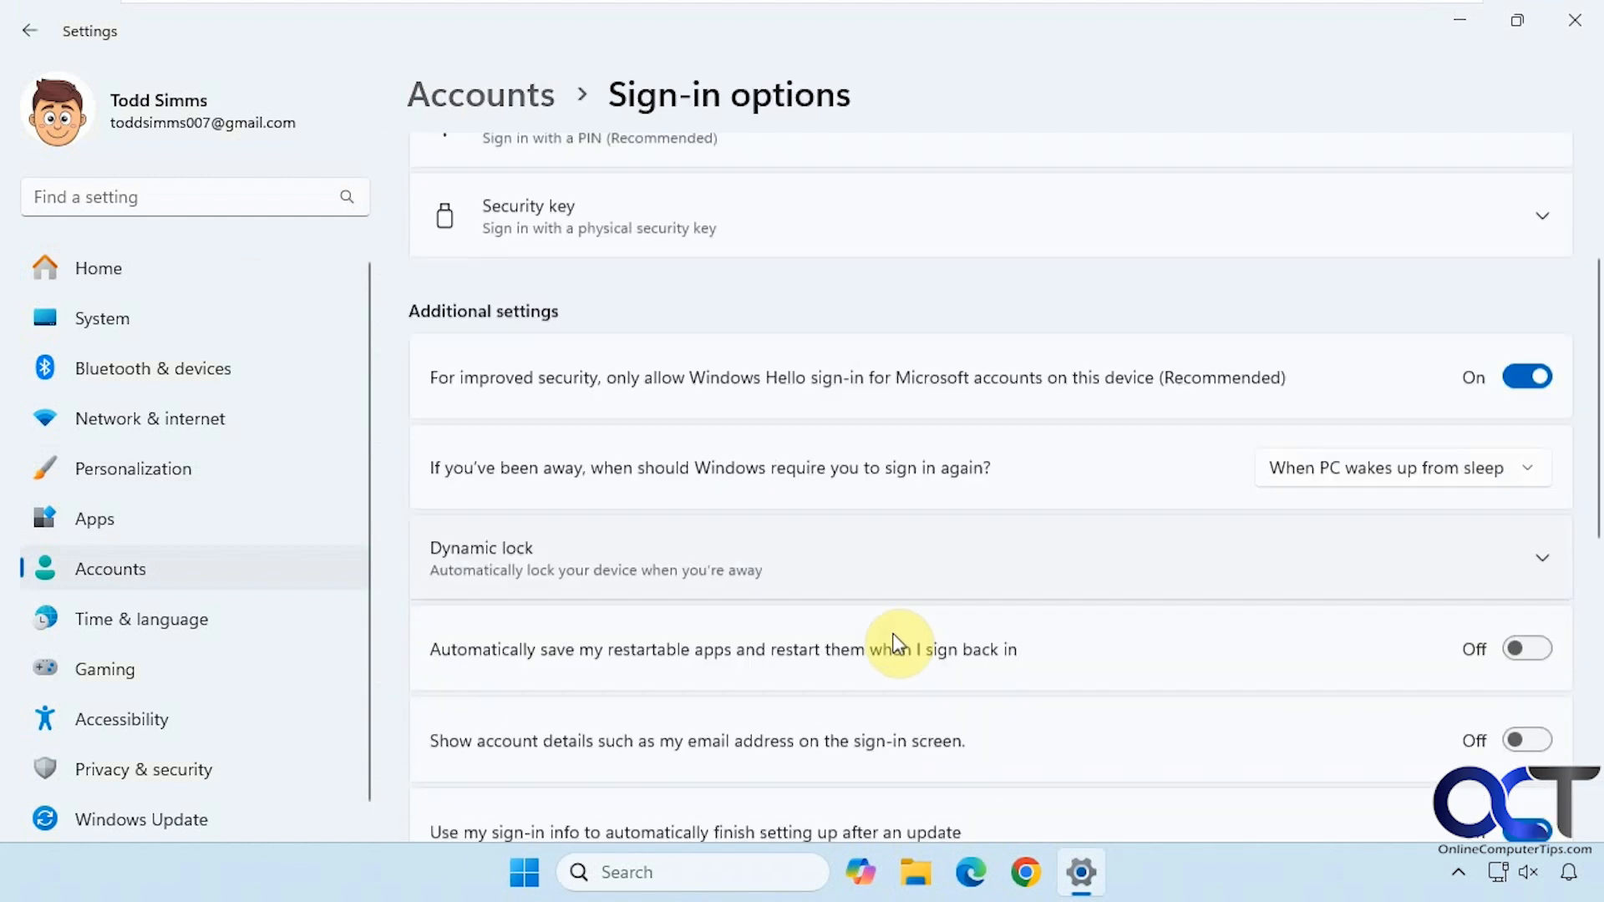
scroll(down, 3)
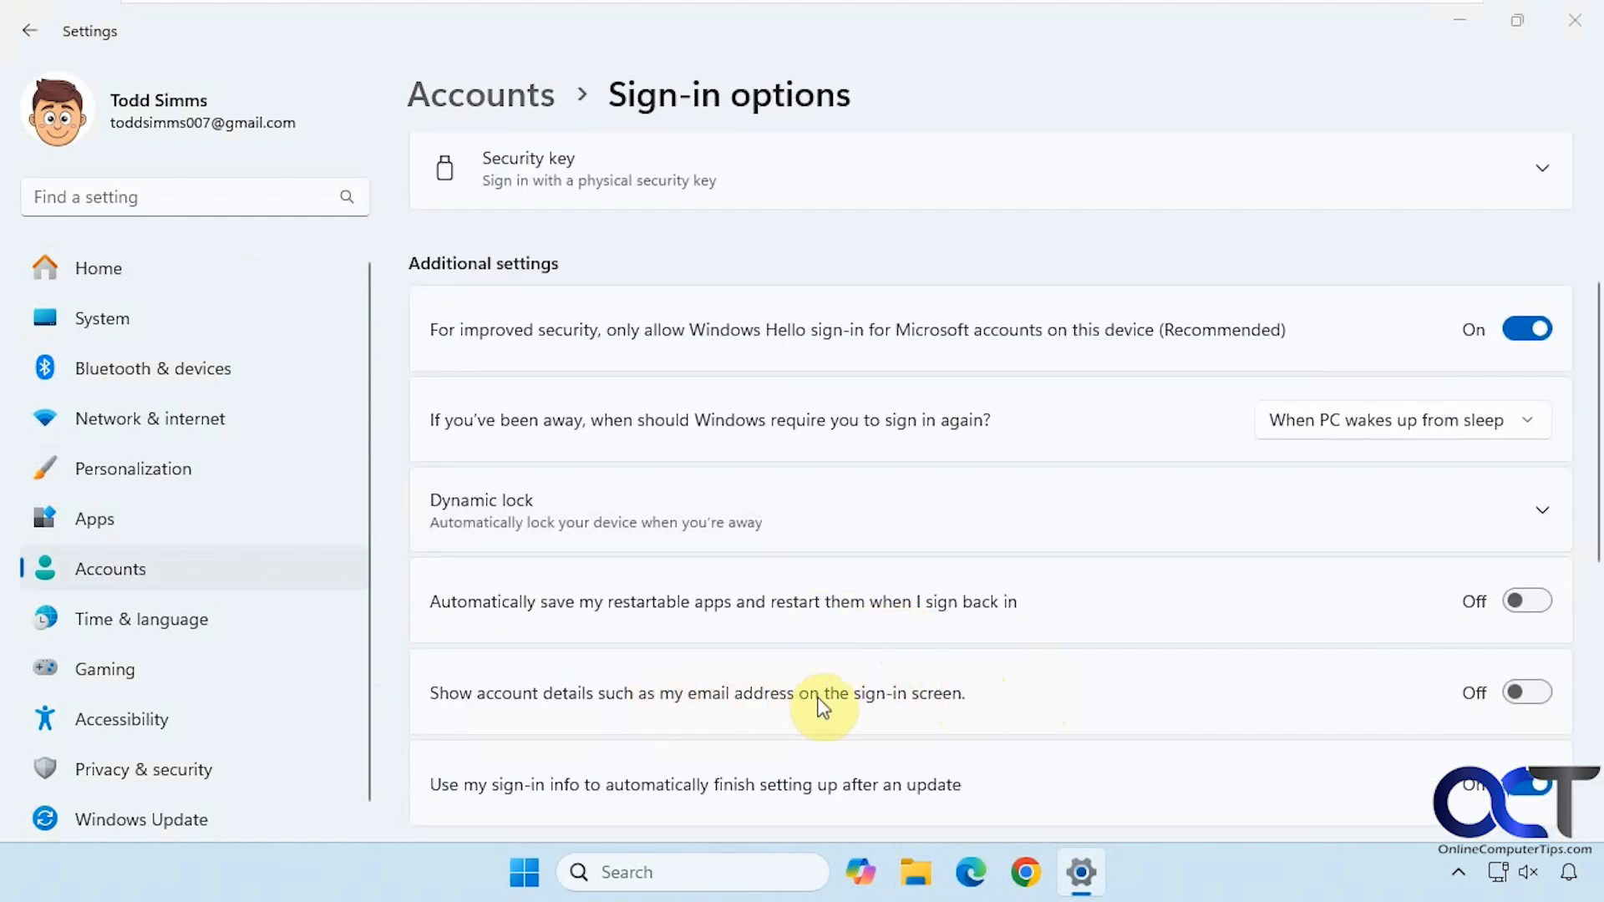